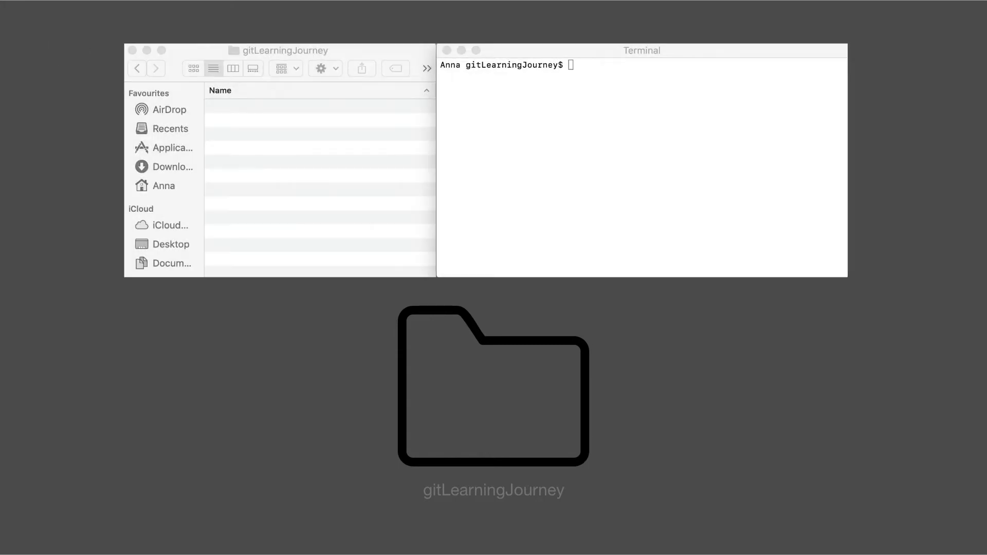
pyautogui.moveTo(351, 93)
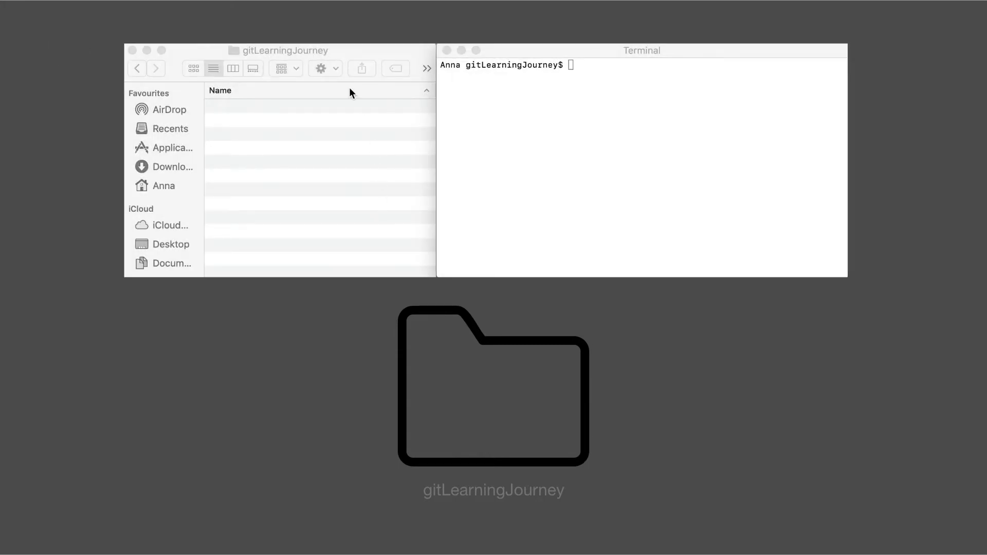
pyautogui.moveTo(457, 75)
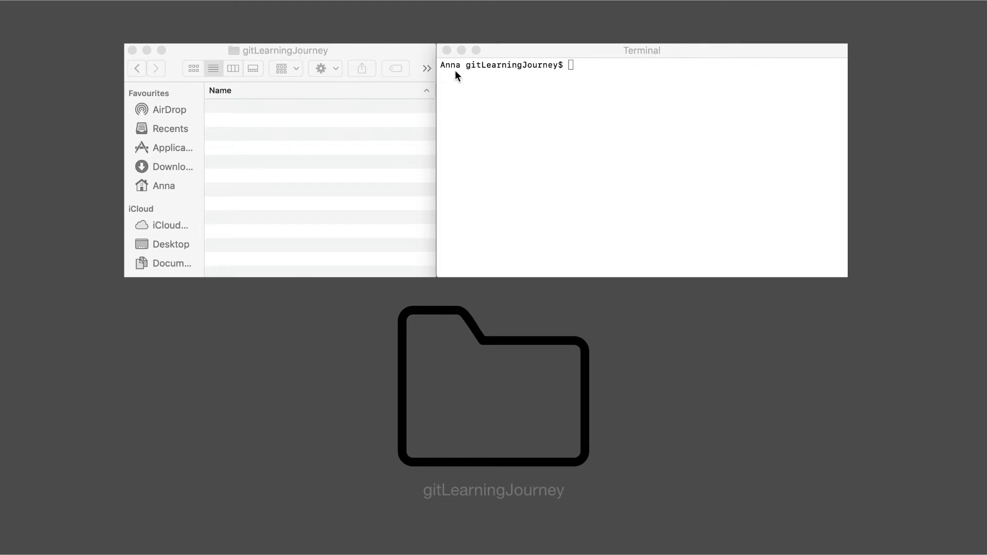
pyautogui.moveTo(520, 60)
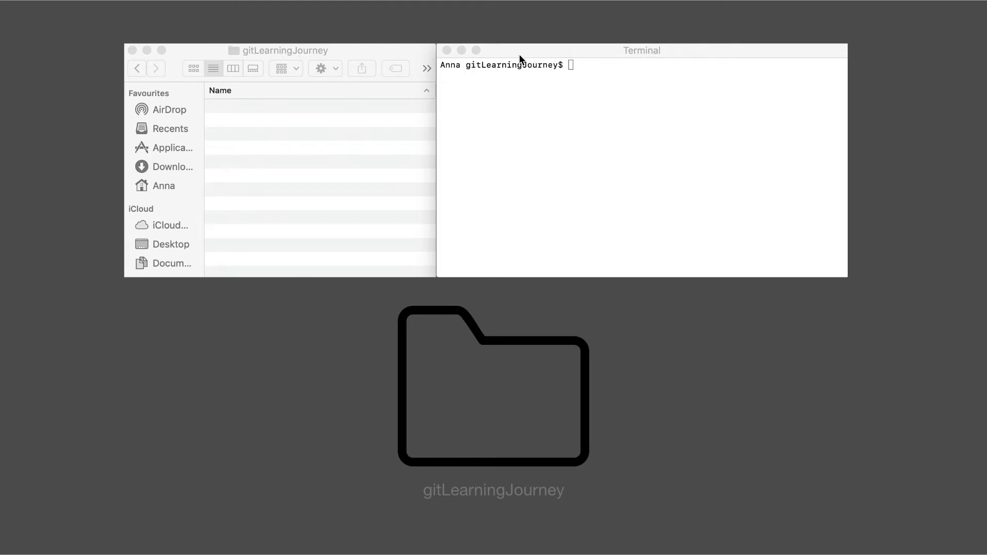
pyautogui.moveTo(380, 173)
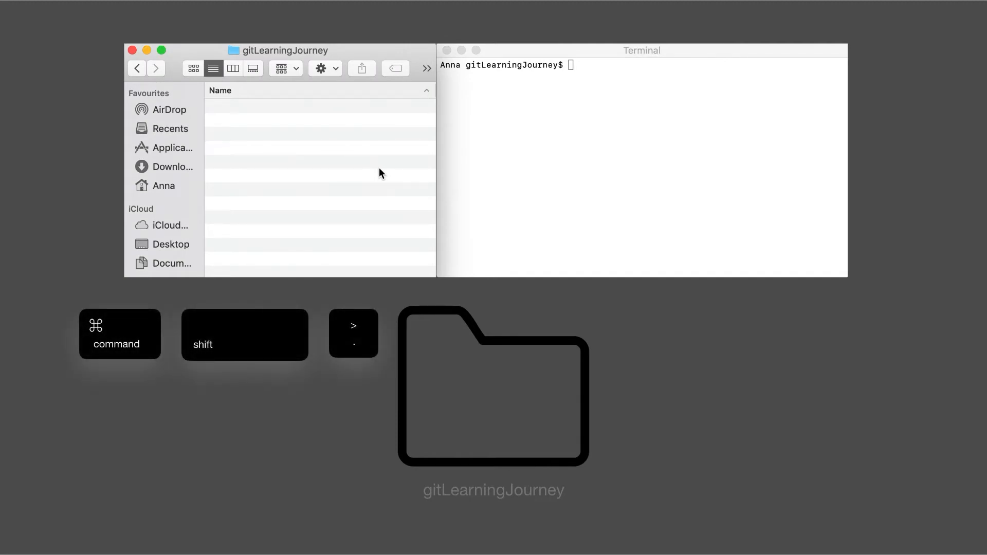
# List every entry in gitLearningJourney, hidden ones included, with ls -a
pyautogui.click(592, 98)
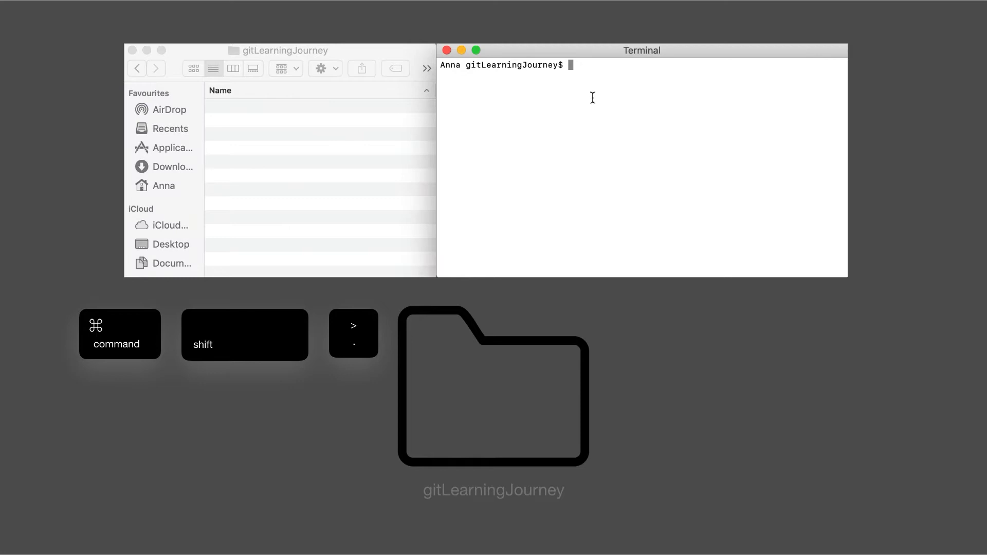
pyautogui.write('ls -')
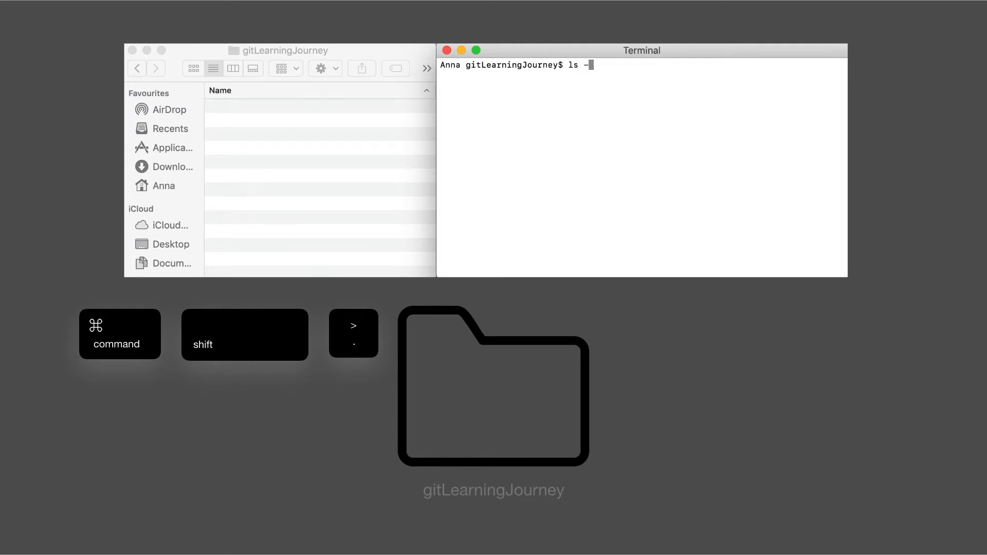
pyautogui.press('Return')
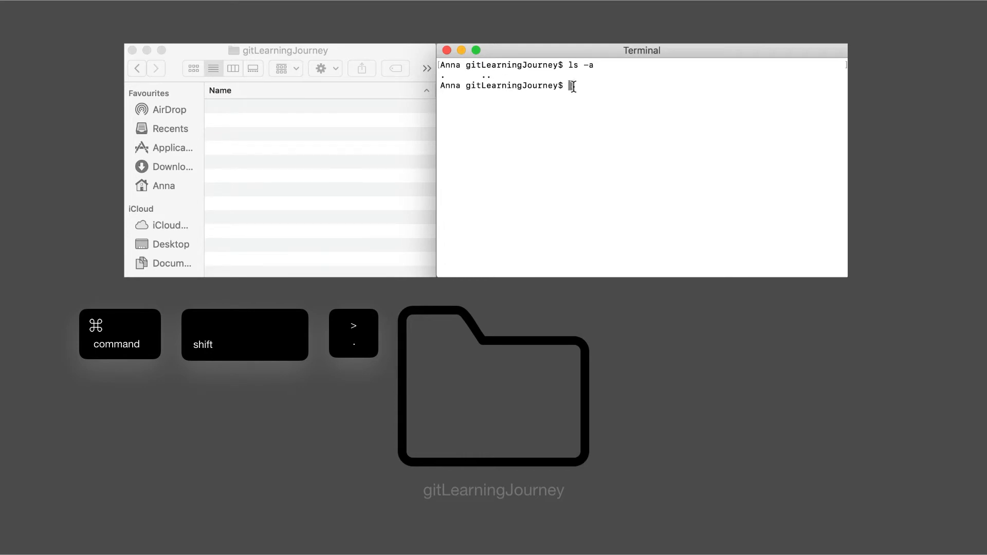
# Run git init to create an empty Git repository in gitLearningJourney
pyautogui.write('git')
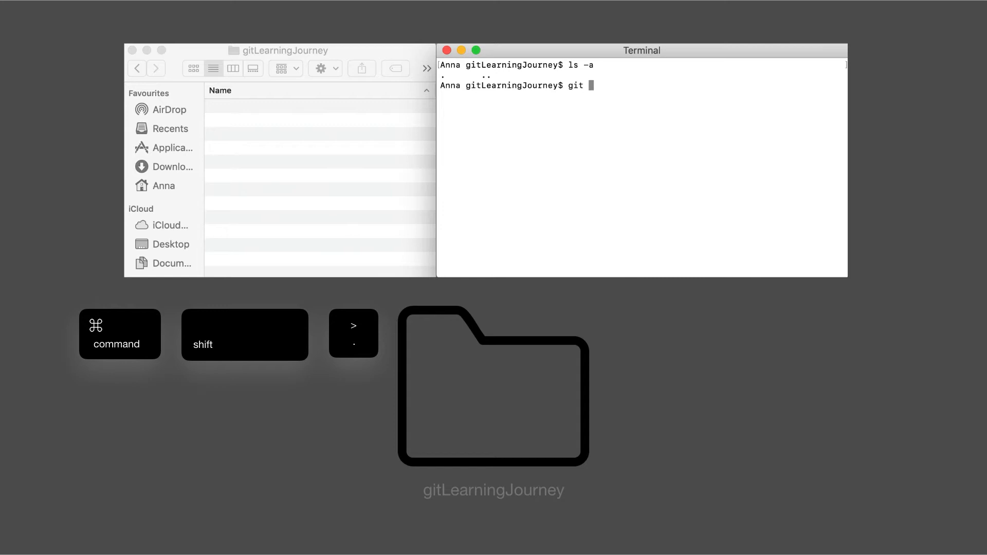
pyautogui.write('init')
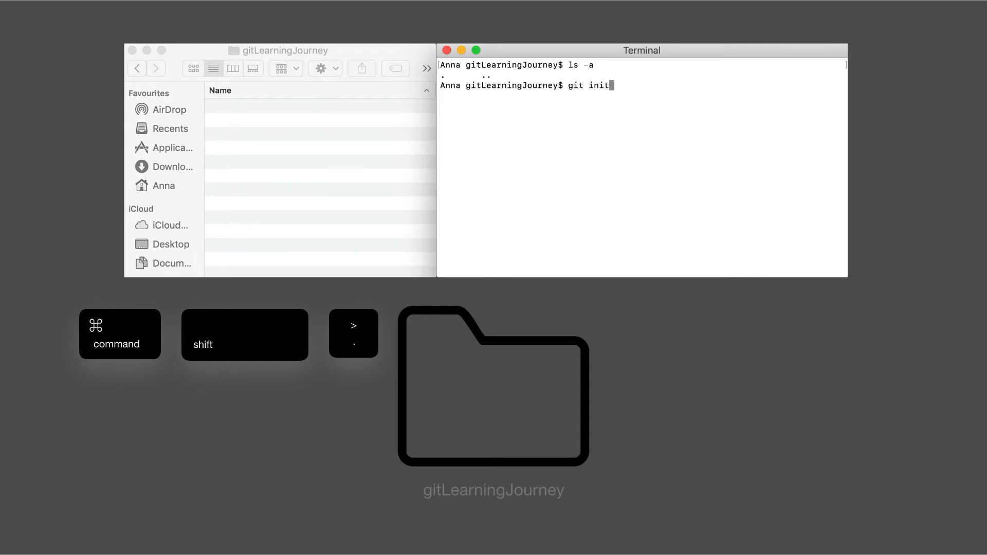
pyautogui.press('Return')
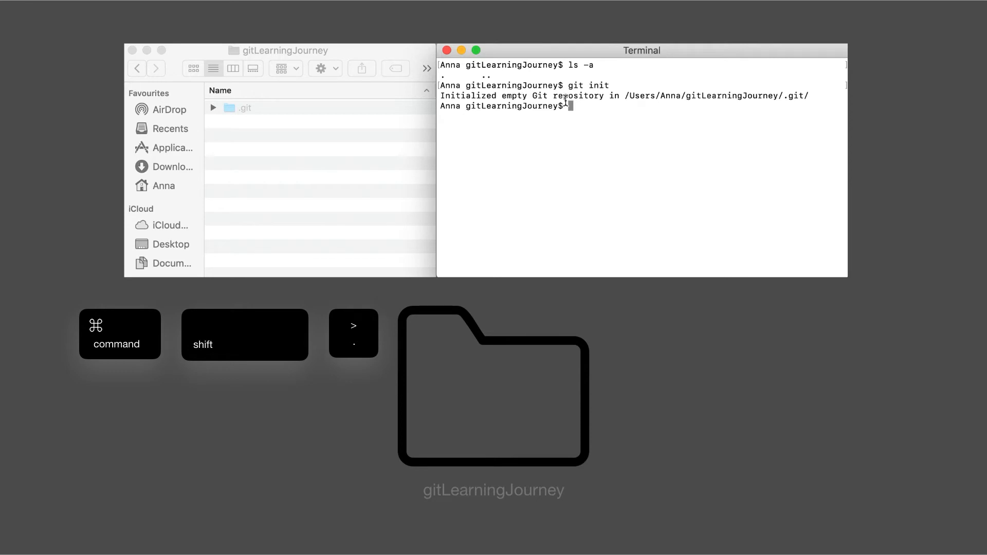
pyautogui.moveTo(739, 102)
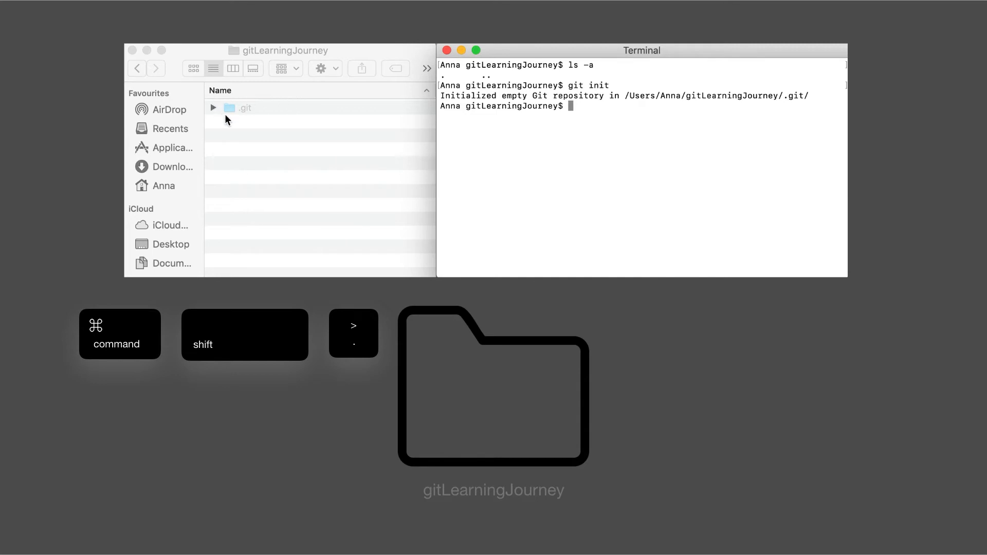
pyautogui.moveTo(261, 119)
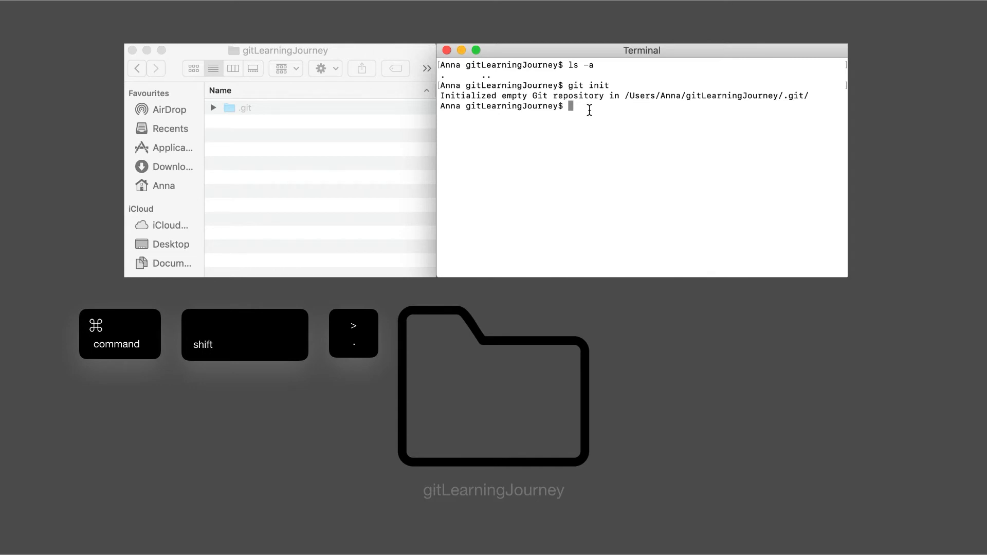
# Re-list the folder with ls -a to confirm the new .git entry
pyautogui.write('ls -a')
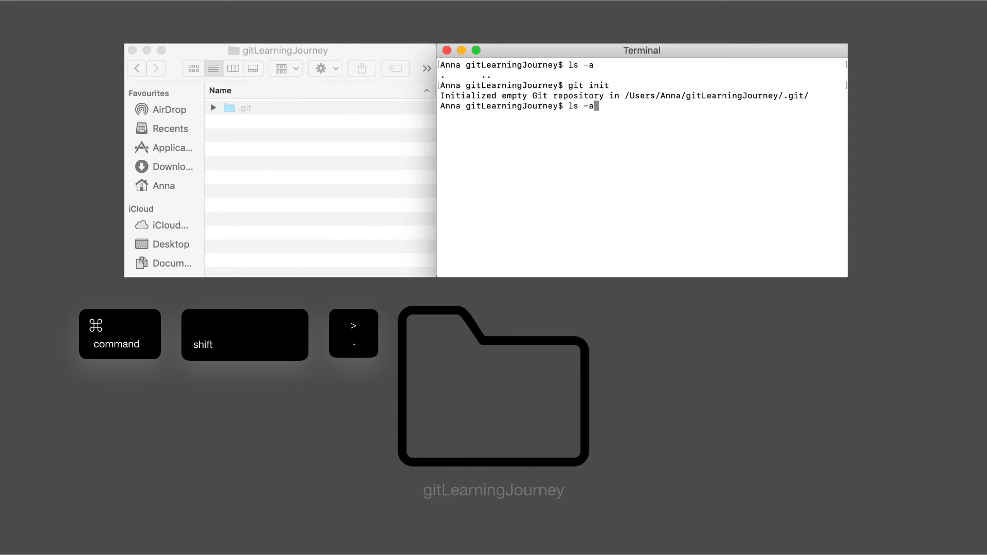
pyautogui.press('Return')
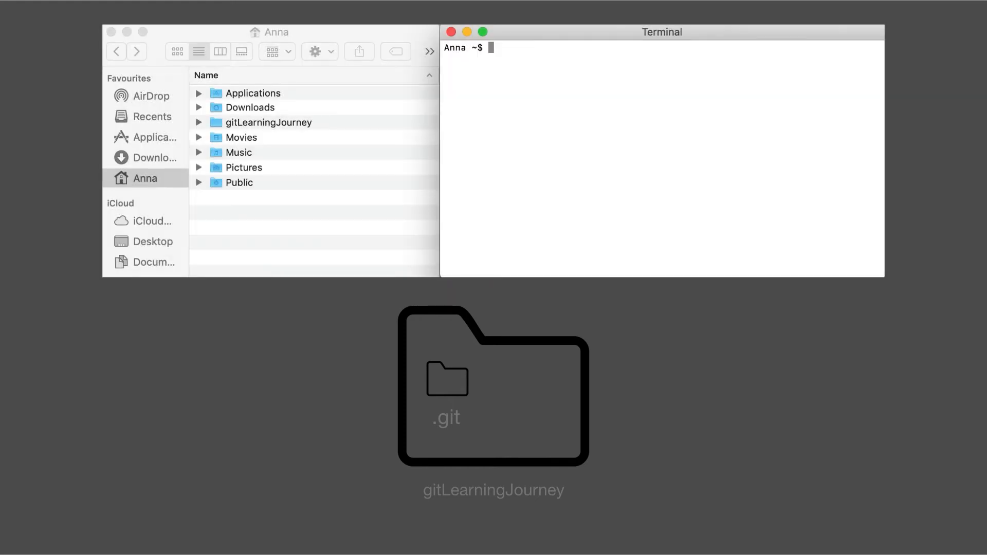
# Run git init gitLearningJourney from the home folder to create the repository folder in one command
pyautogui.click(283, 130)
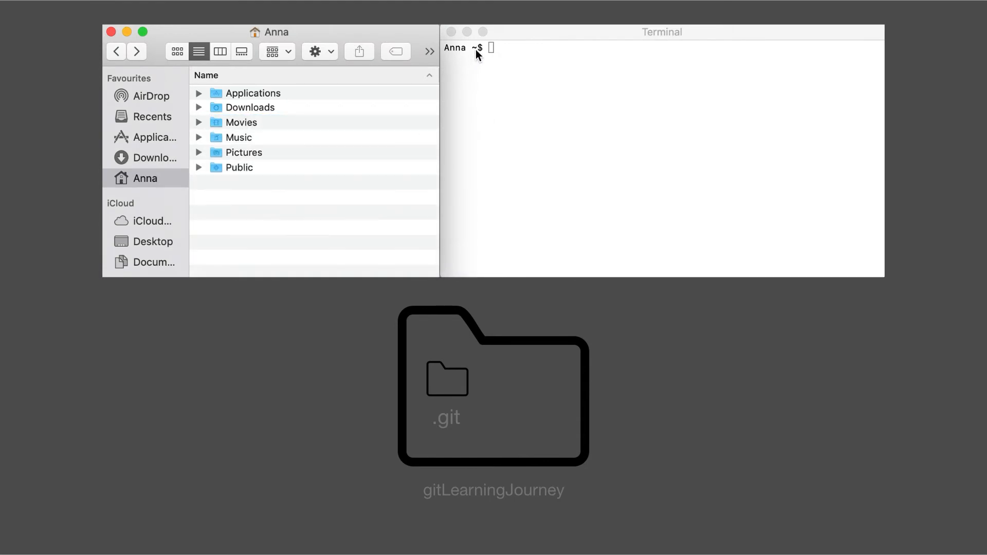
pyautogui.click(661, 157)
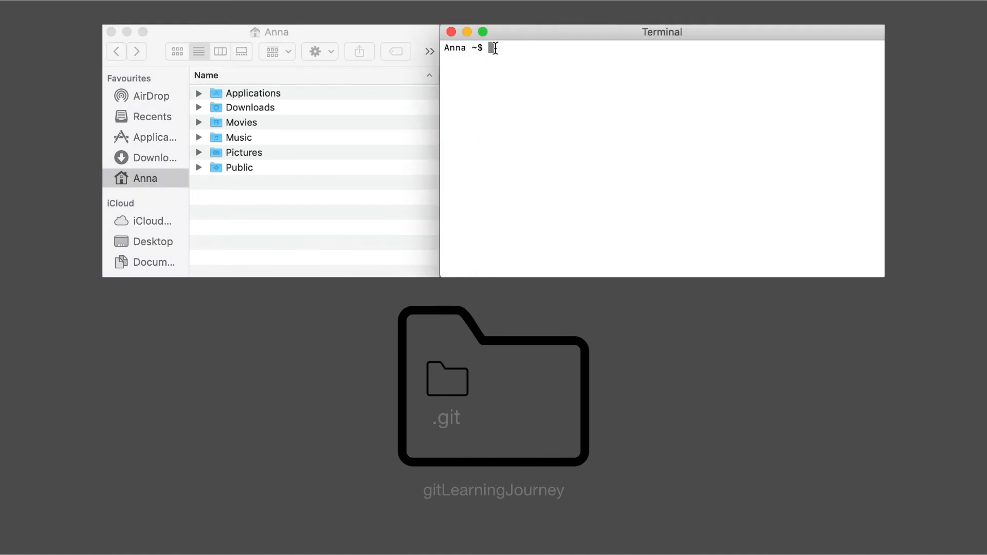
pyautogui.write('git')
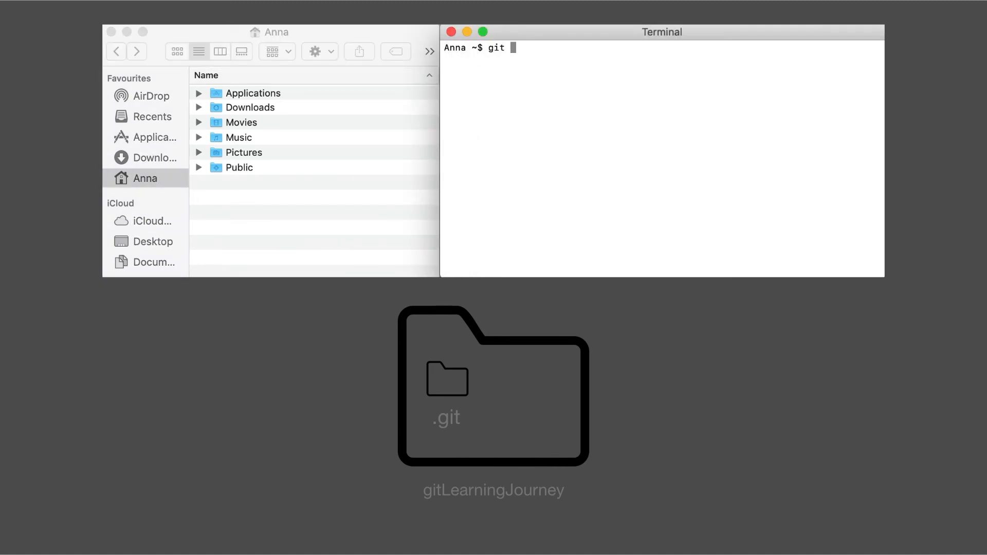
pyautogui.write('init git')
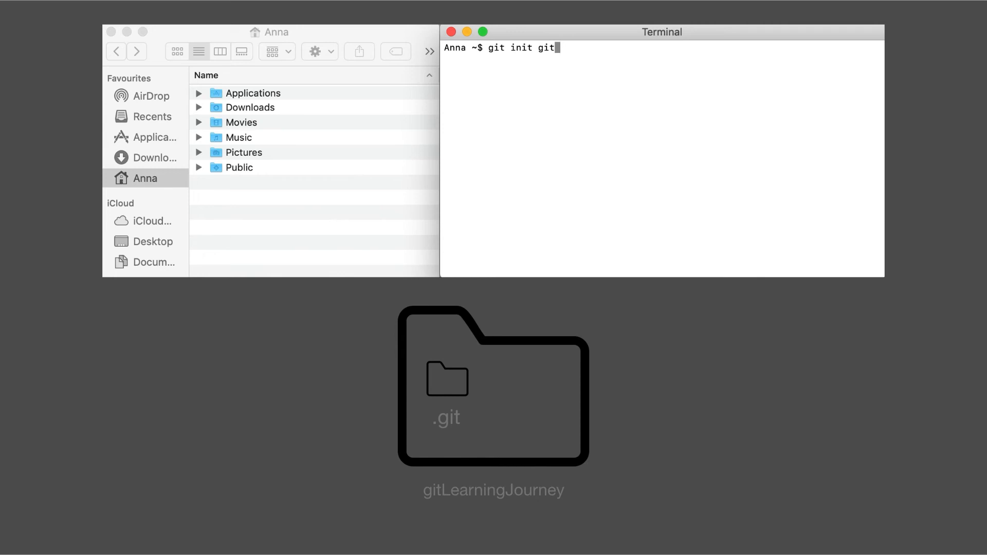
pyautogui.write('Learning')
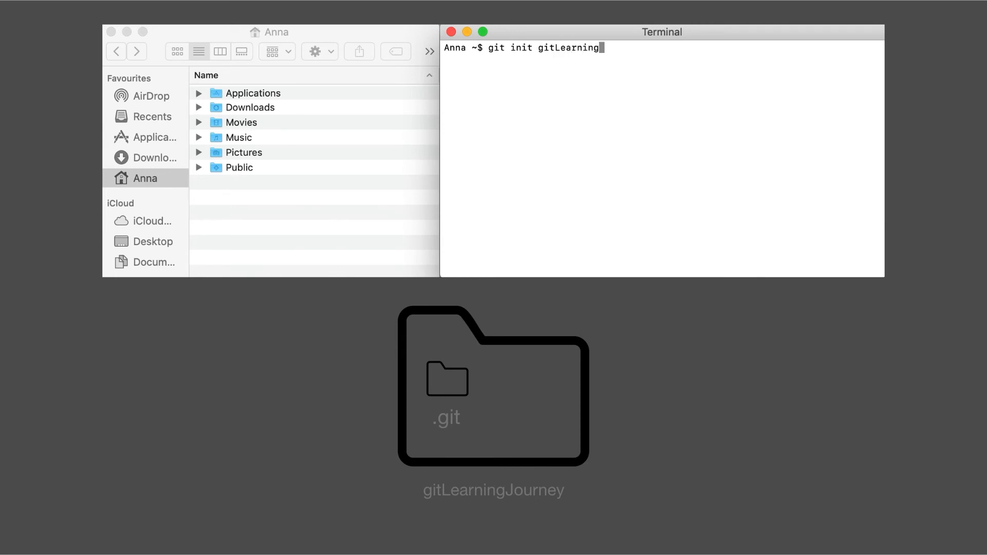
pyautogui.write('Journey')
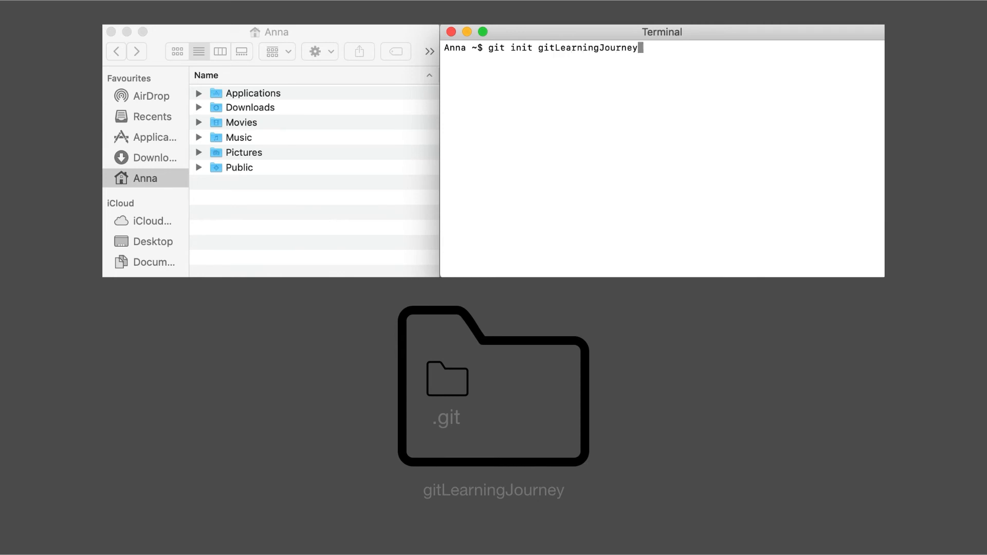
pyautogui.press('Return')
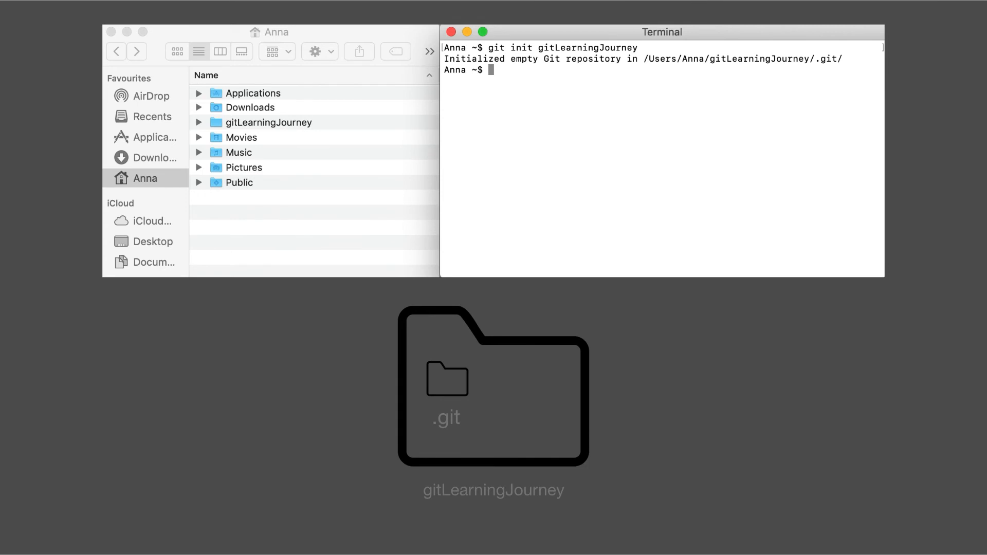
pyautogui.moveTo(339, 161)
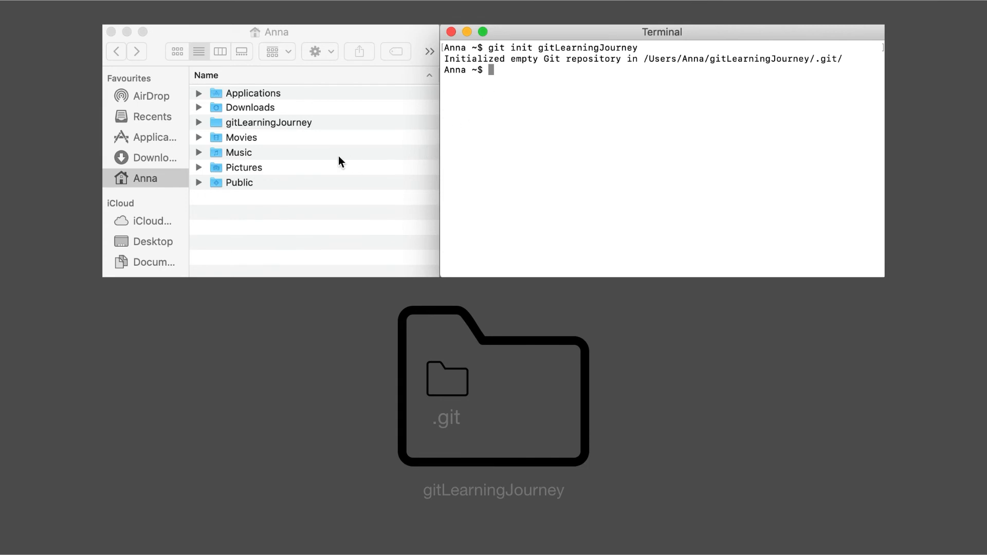
# Show the new gitLearningJourney folder in Finder with hidden files revealed, exposing .git
pyautogui.click(268, 123)
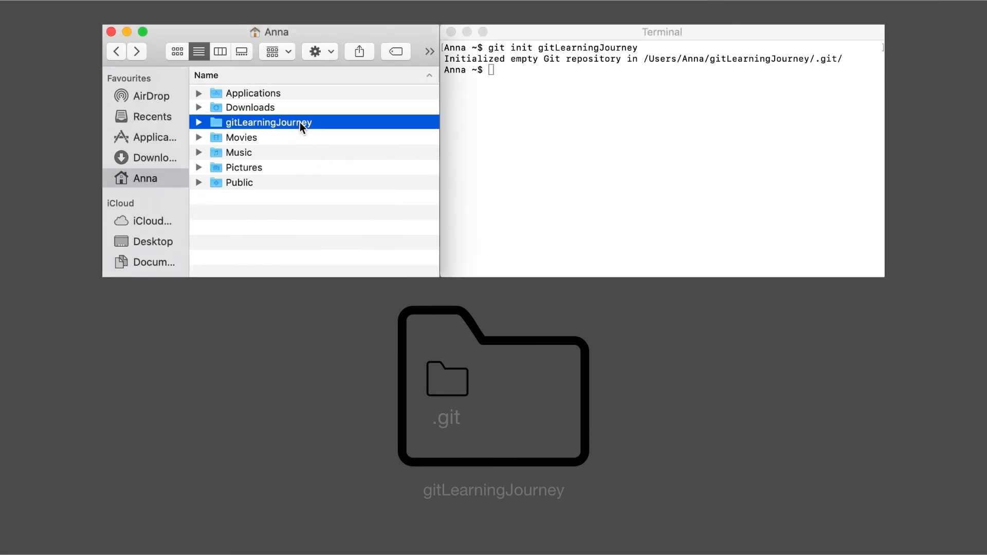
pyautogui.doubleClick(268, 122)
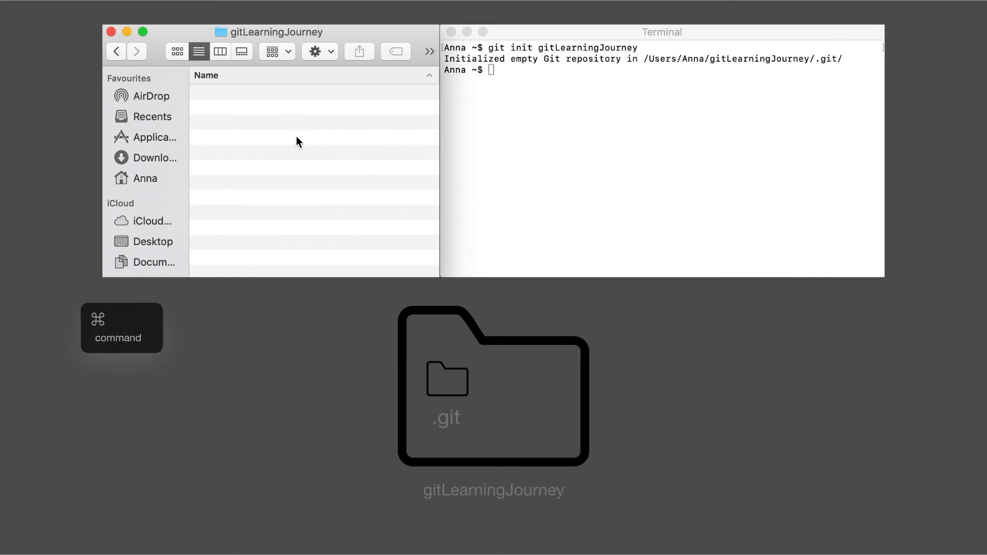
pyautogui.press('cmd+shift+.')
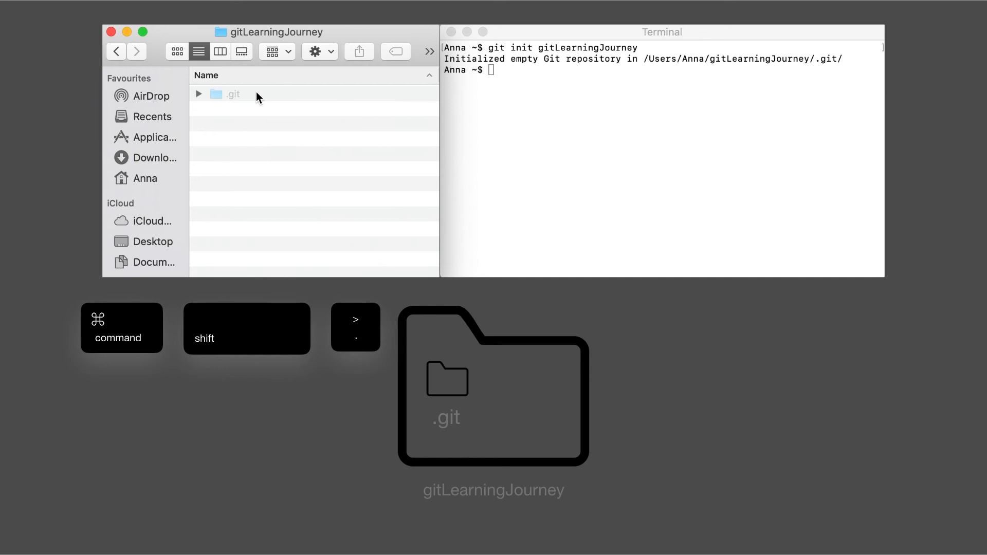
pyautogui.moveTo(486, 83)
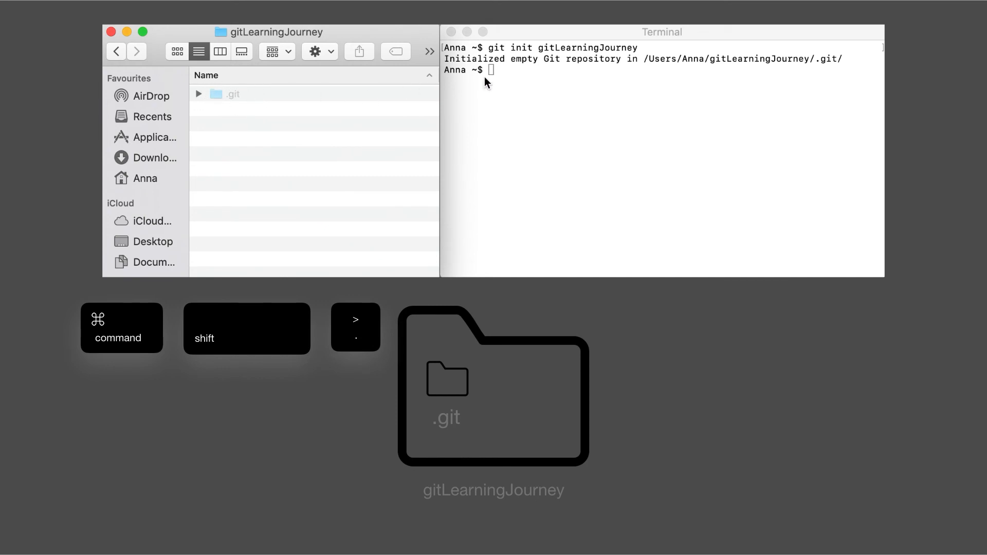
# Move the shell into gitLearningJourney with cd and list its contents
pyautogui.write('cd gitLearningJou')
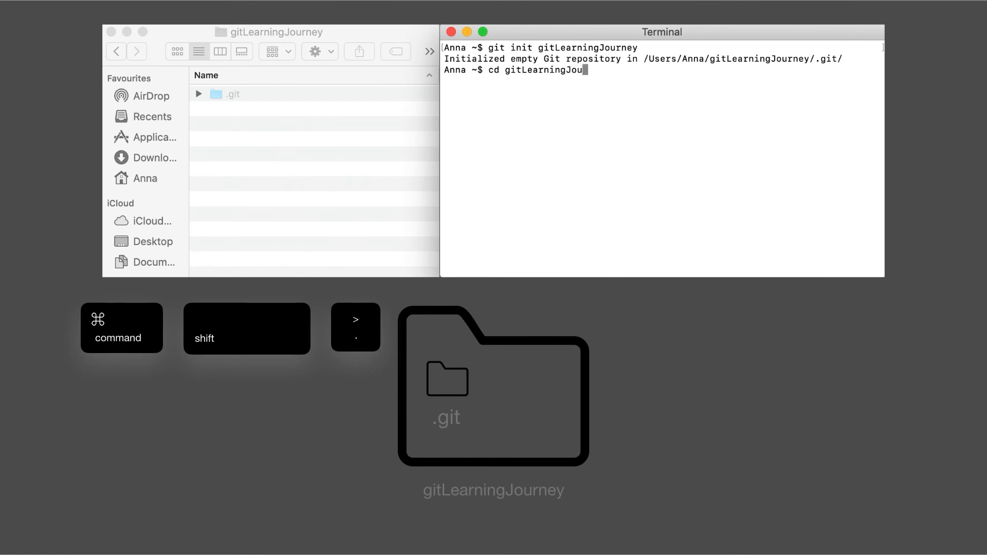
pyautogui.press('Return')
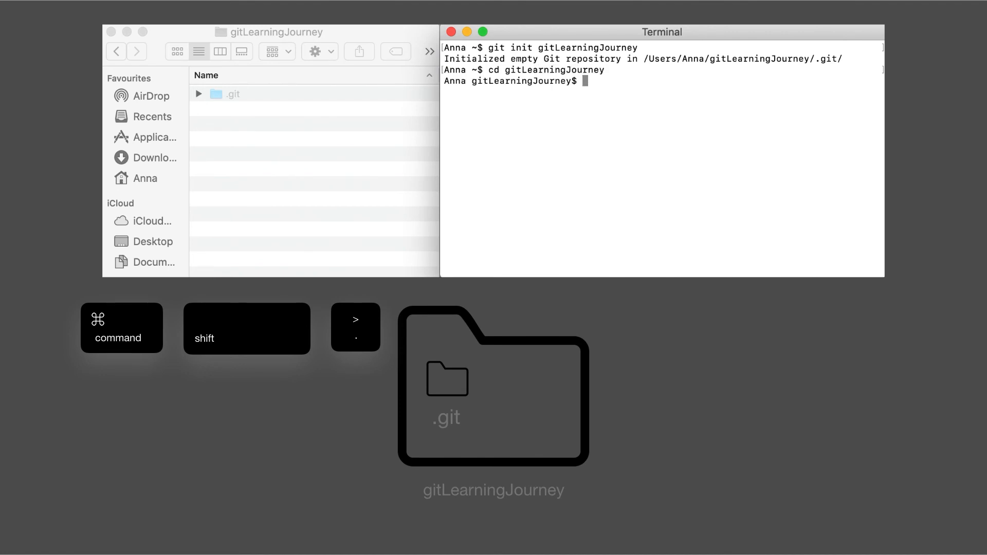
pyautogui.write('ls')
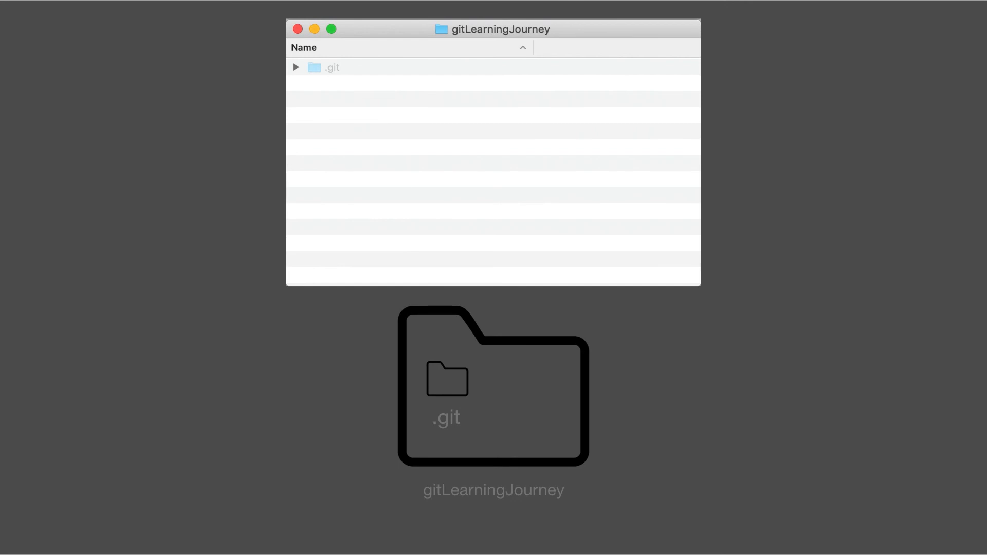
# Expand .git in Finder to show branches, config, description, HEAD, hooks, info, objects and refs
pyautogui.click(332, 68)
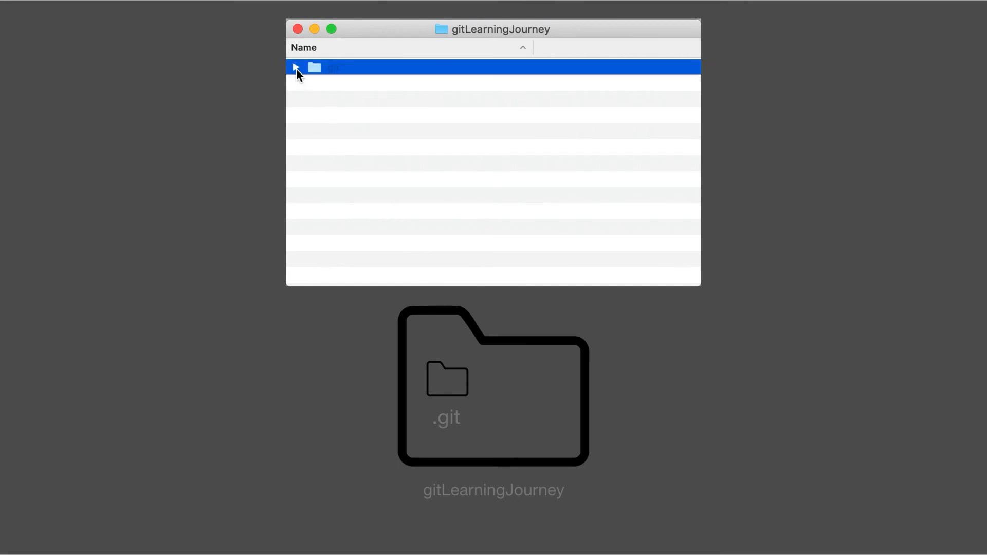
pyautogui.click(295, 68)
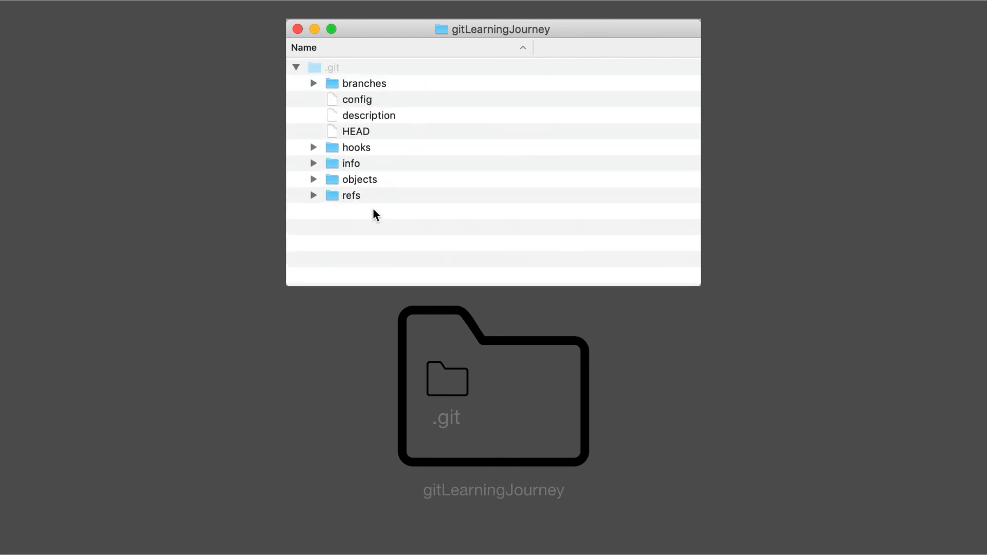
pyautogui.moveTo(380, 218)
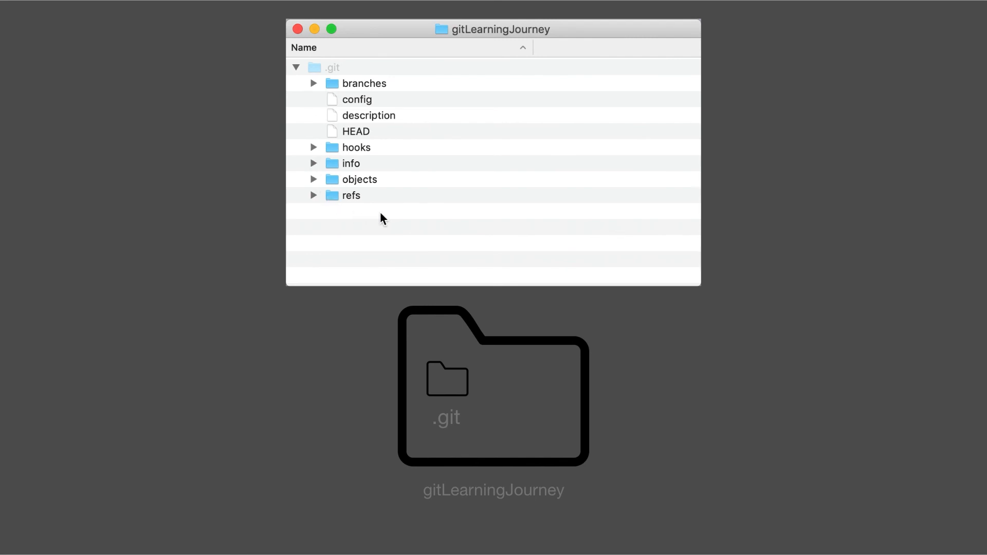